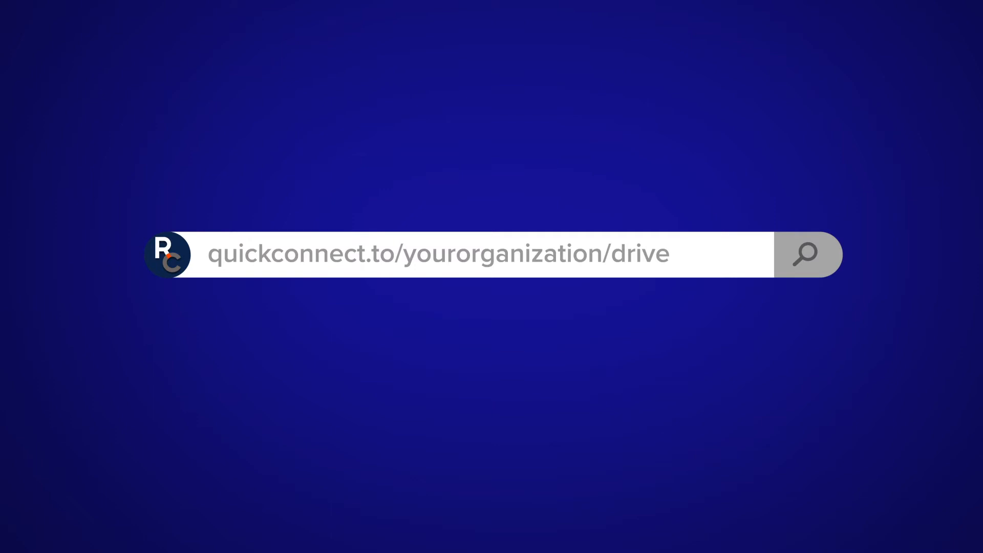
# Reach the organization's Synology Drive sign-in page from the QuickConnect address.
pyautogui.click(806, 253)
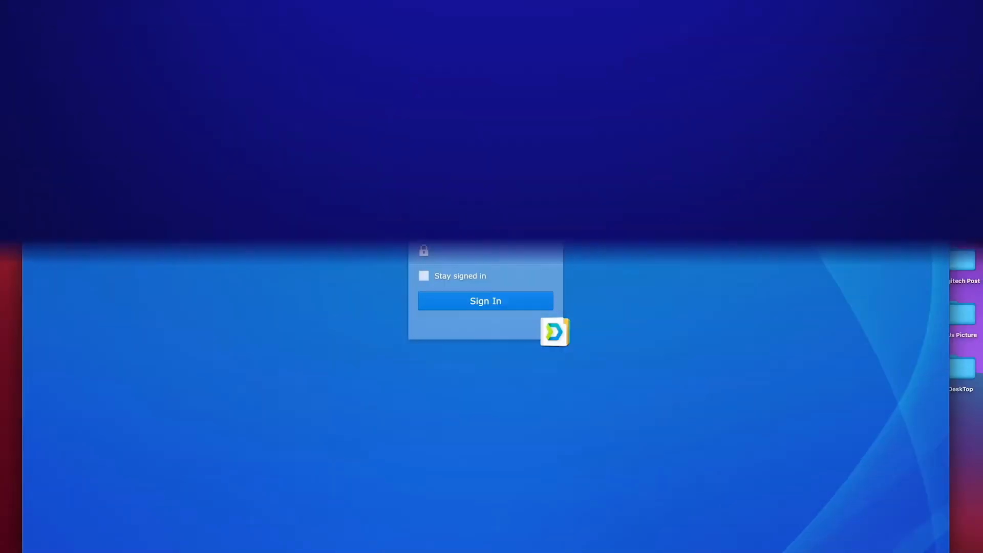
# Sign in with the saved 'roote' account credentials from the browser suggestion.
pyautogui.click(495, 221)
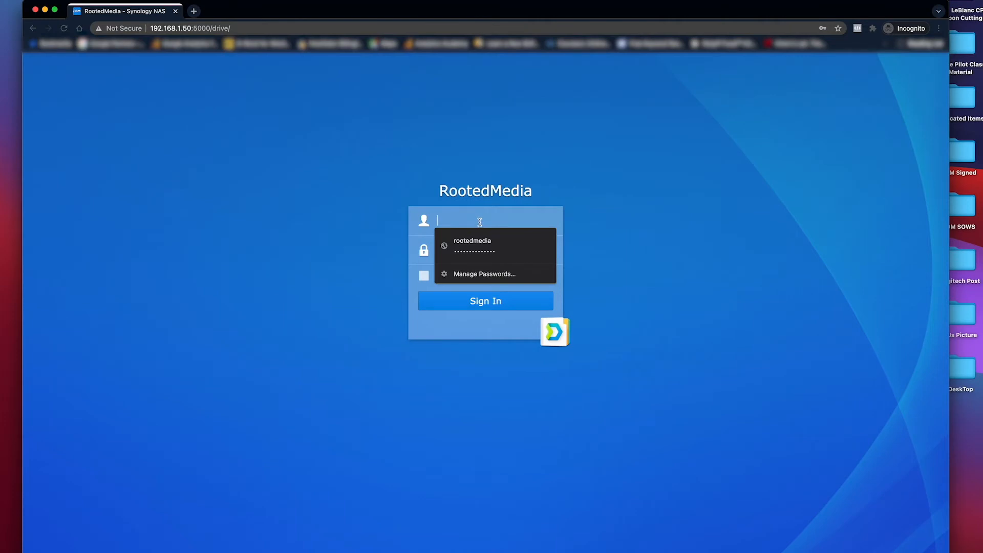
pyautogui.write('roote')
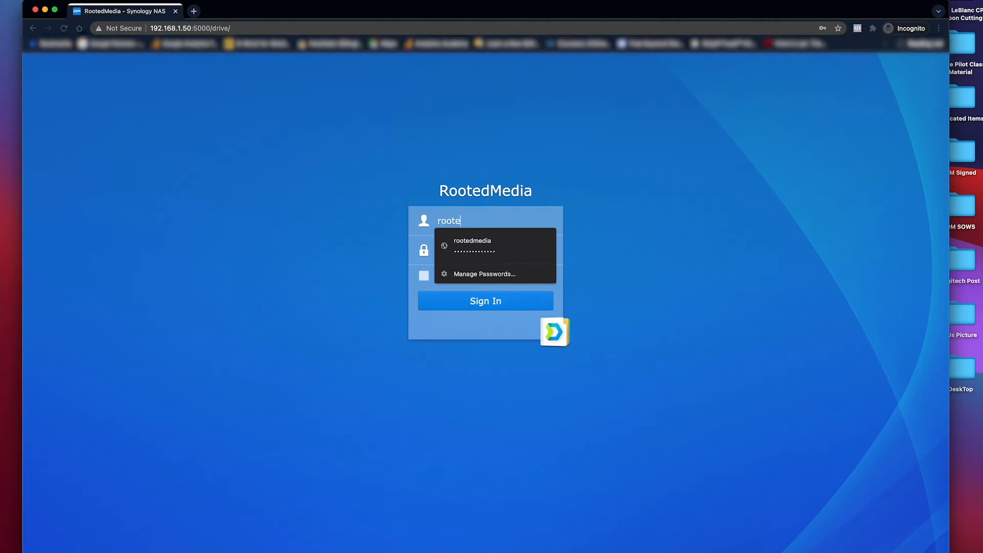
pyautogui.click(473, 244)
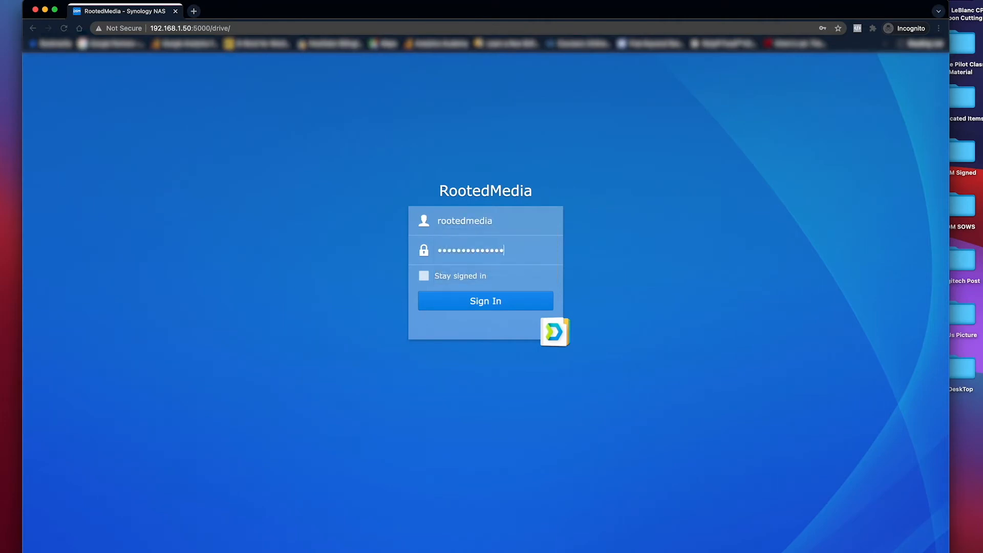
pyautogui.click(484, 301)
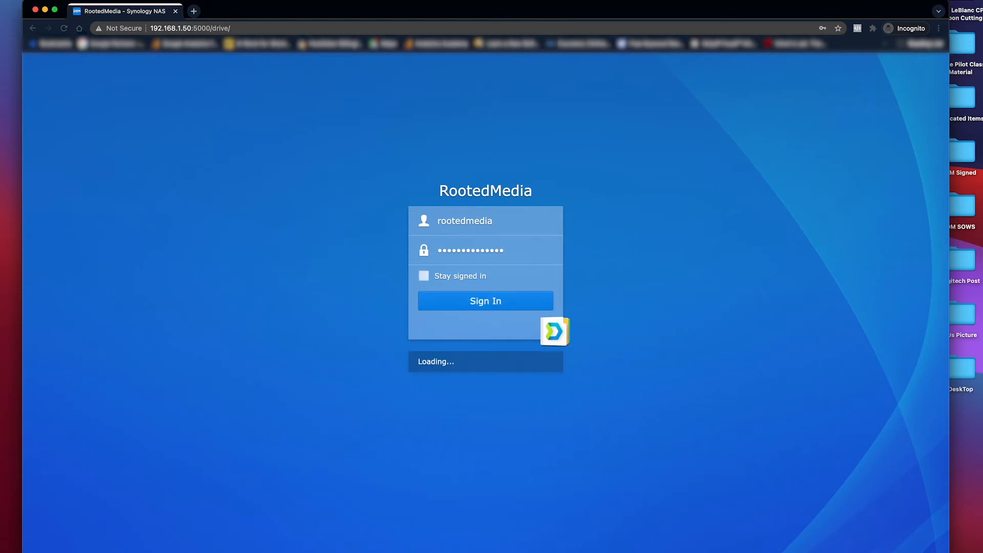
# Enter the Media team folder to list its project folders, including Footage.
pyautogui.click(485, 301)
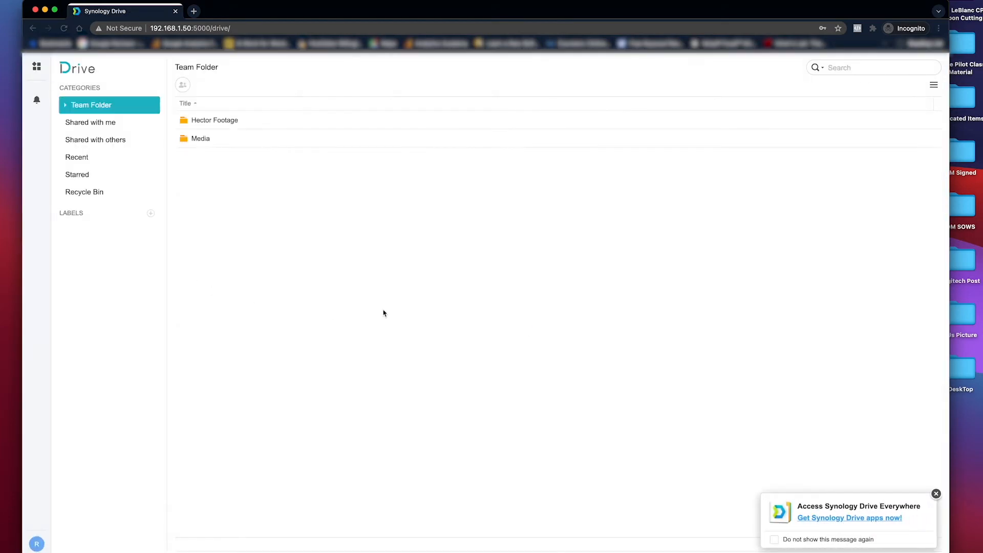
pyautogui.moveTo(258, 169)
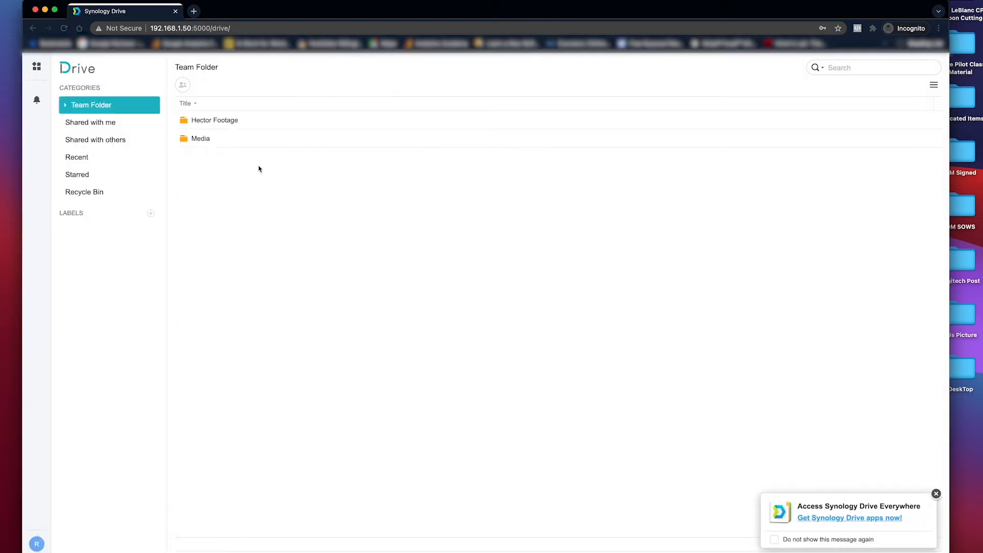
pyautogui.doubleClick(199, 138)
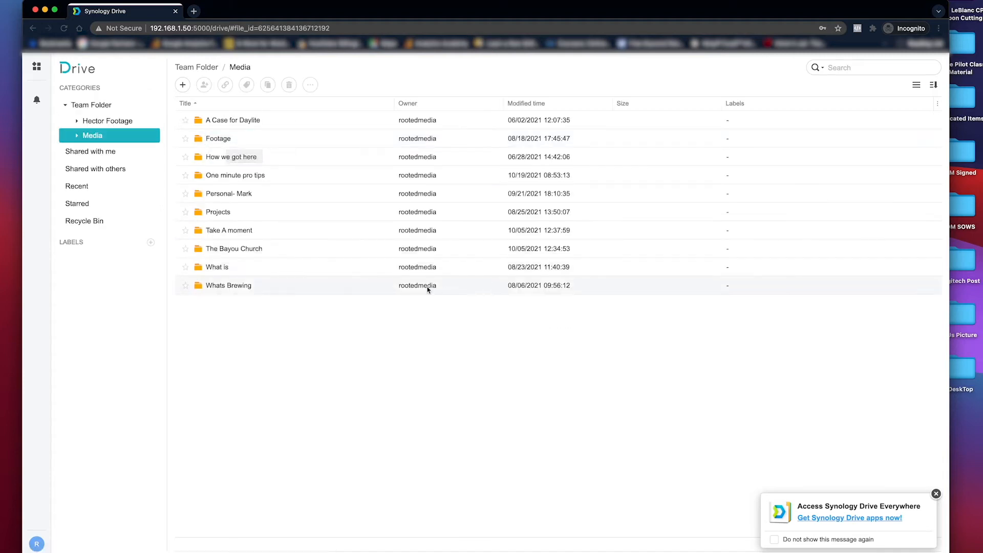
pyautogui.moveTo(217, 139)
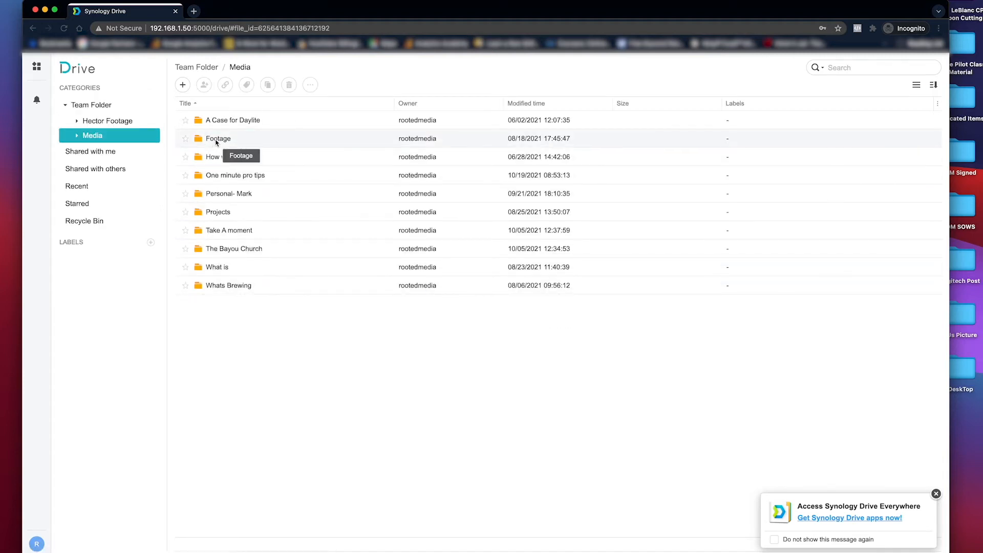
# Get a link to the Footage folder from its context menu.
pyautogui.rightClick(218, 138)
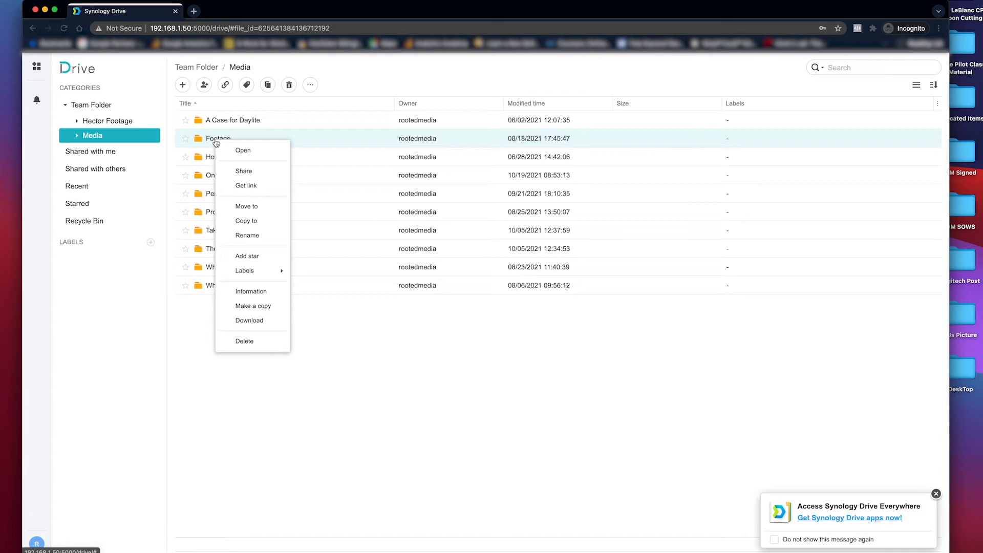
pyautogui.moveTo(249, 189)
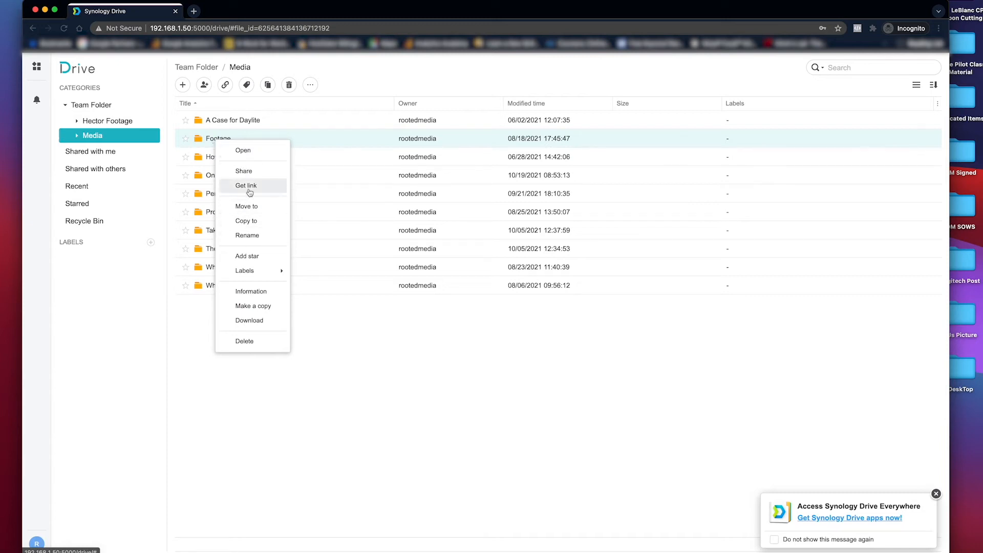
pyautogui.click(245, 186)
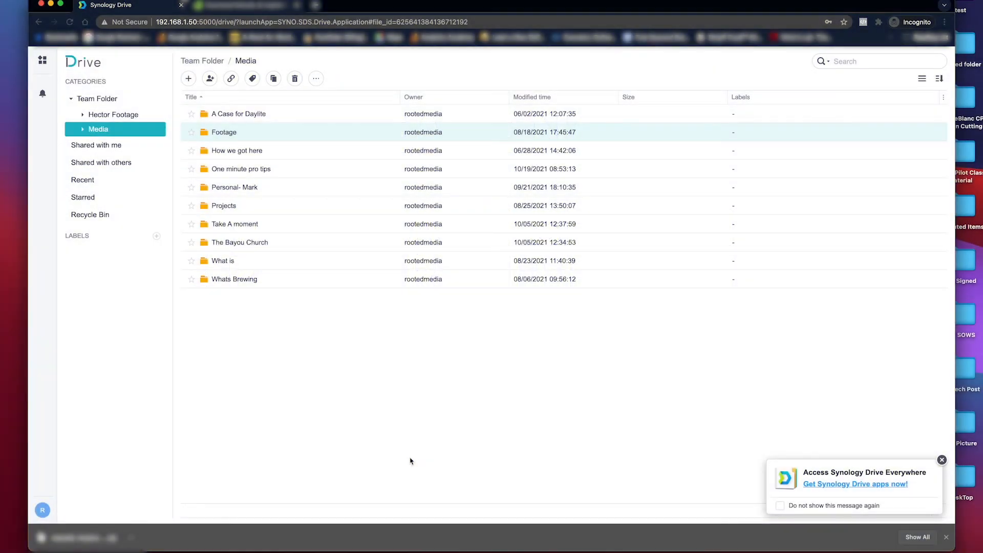
pyautogui.moveTo(223, 132)
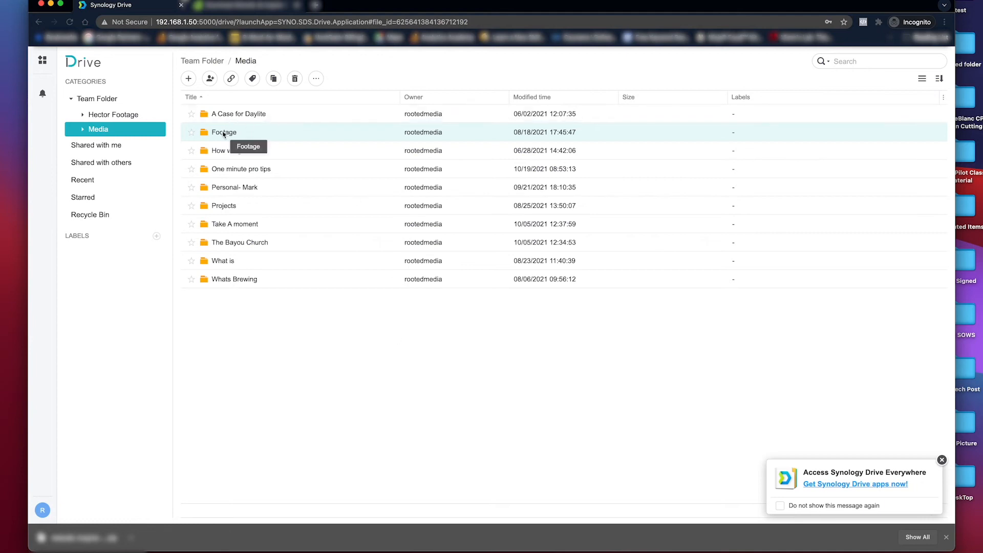
# Share the Footage folder and expand its Privacy Settings to reveal public link options.
pyautogui.rightClick(224, 132)
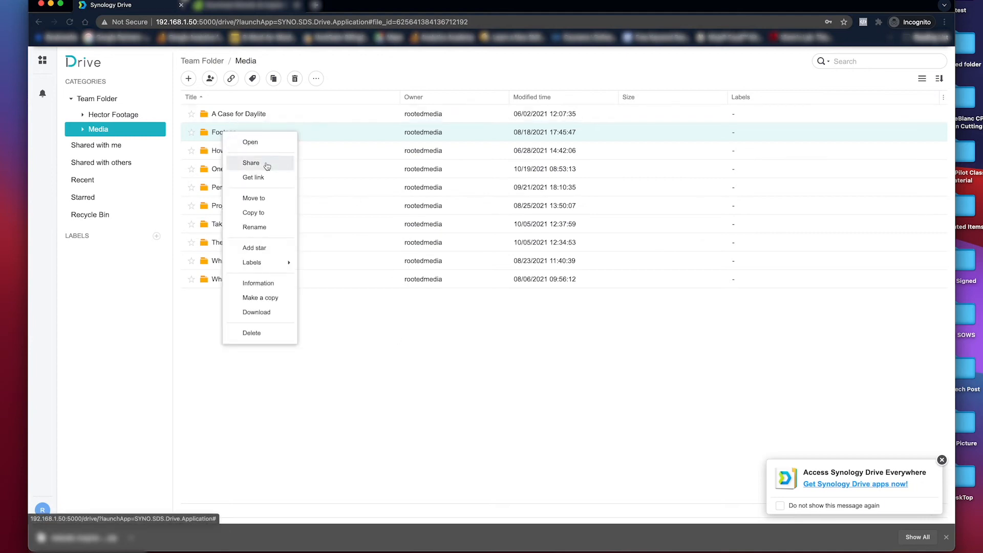
pyautogui.click(250, 163)
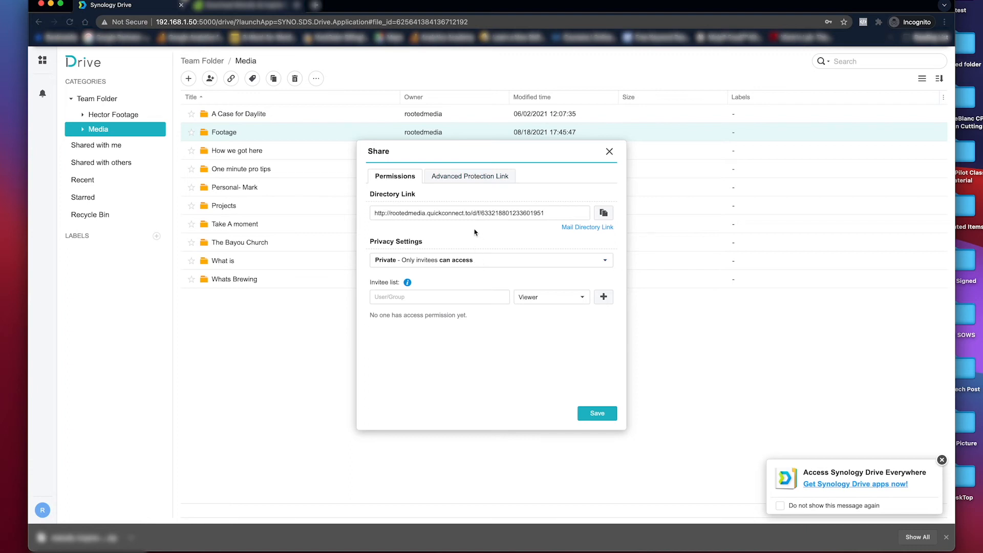
pyautogui.click(491, 260)
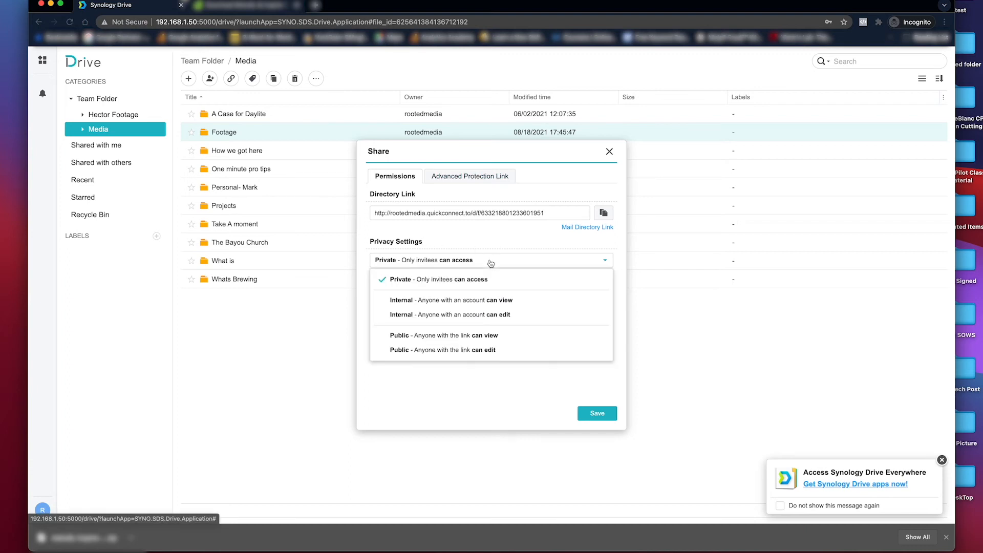